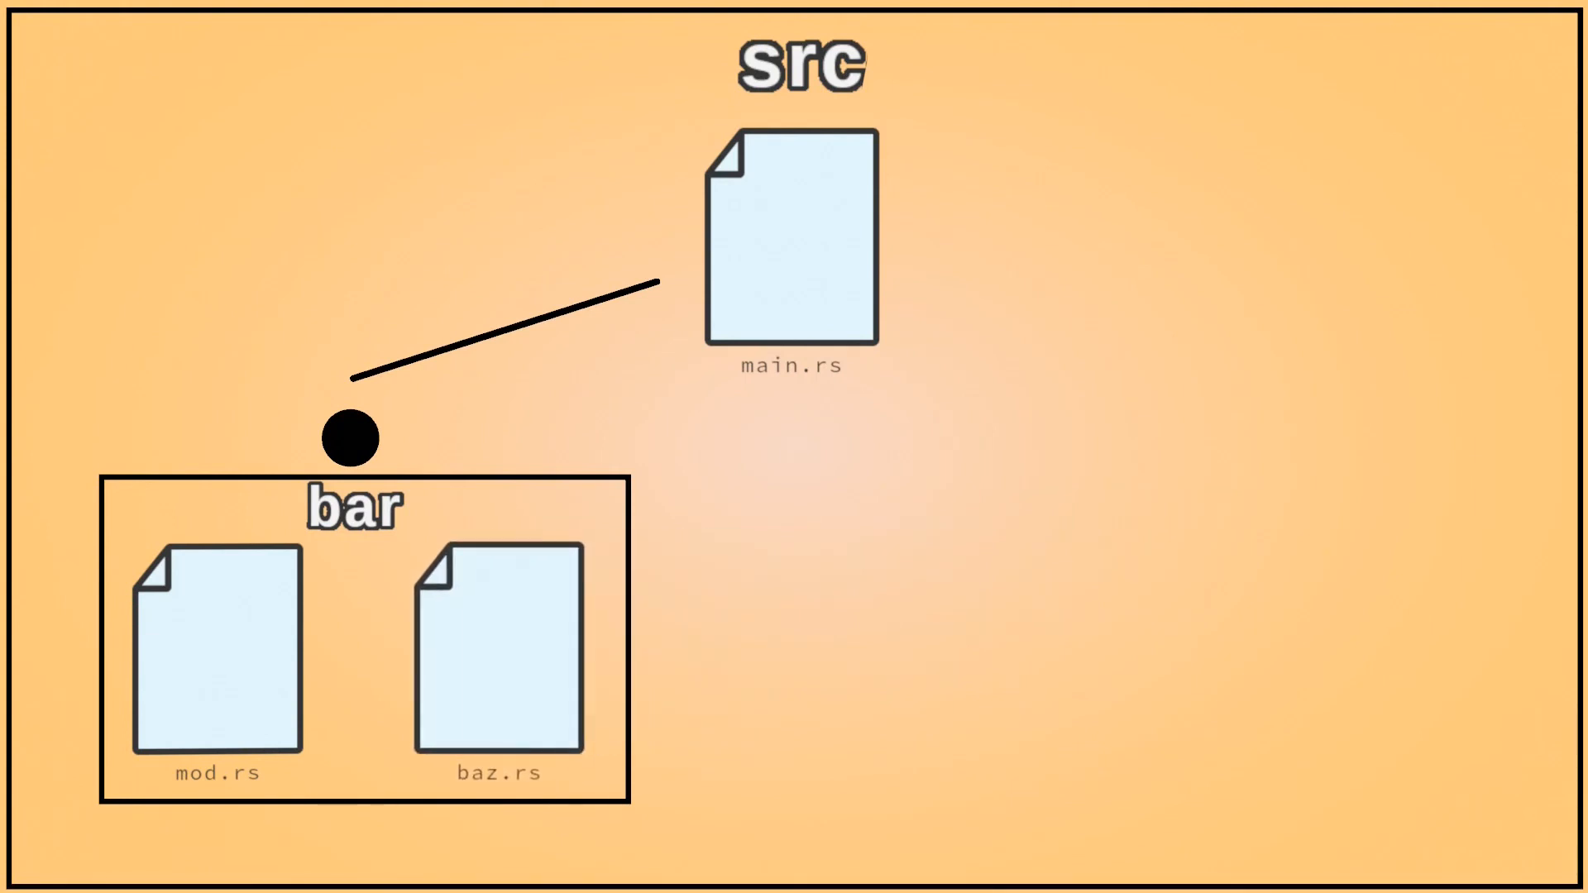
Advance the animation so baz.rs inside the bar module lights up with a white glow.
{"action": "left_click", "coordinate": [493, 639]}
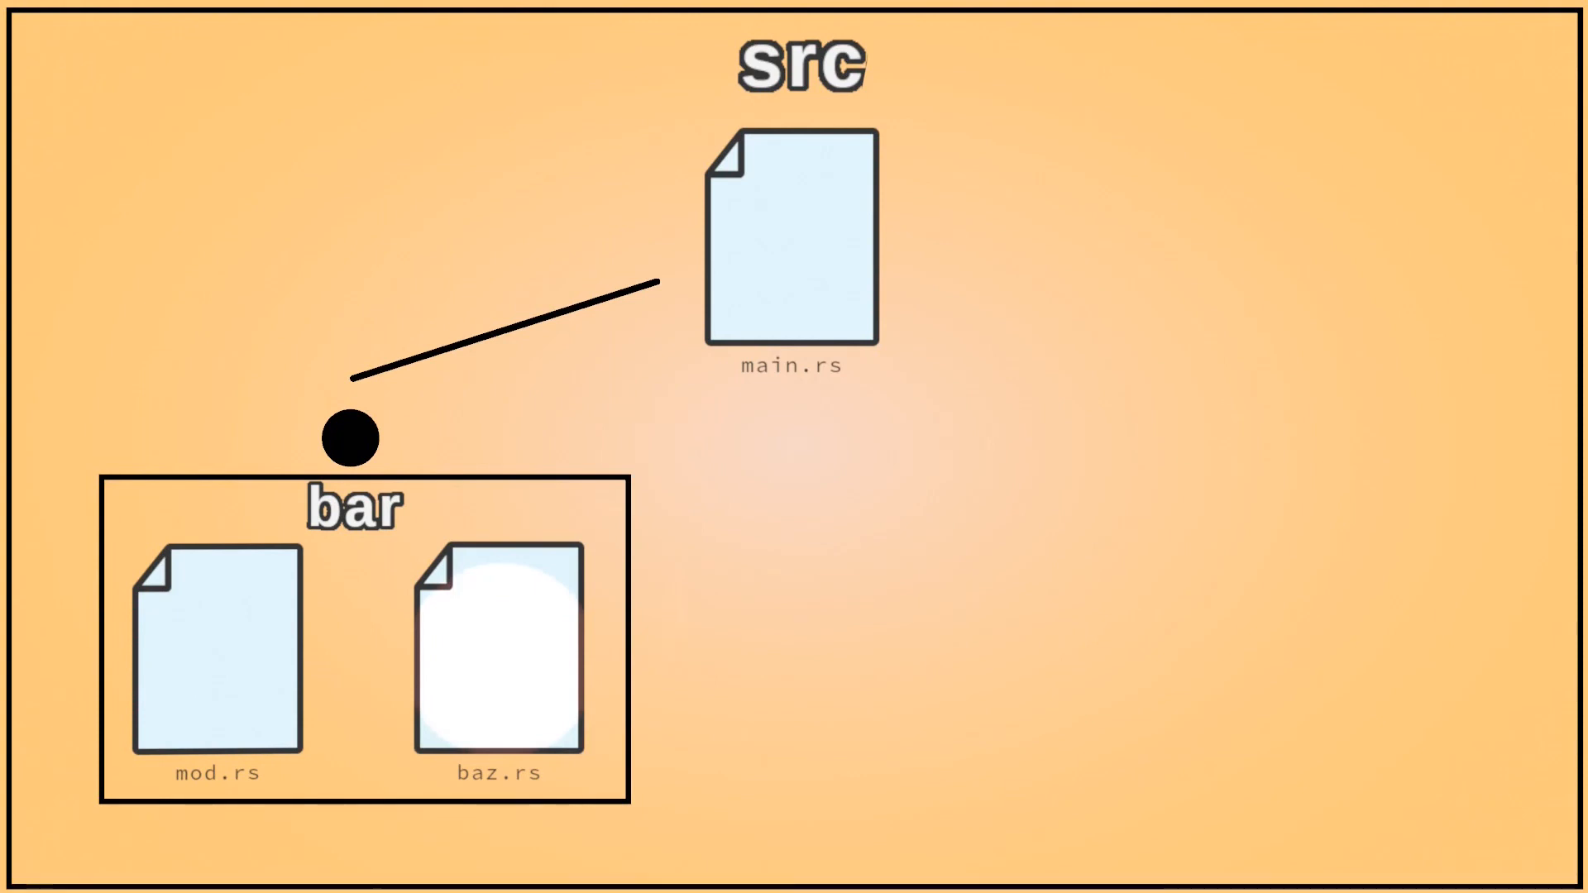